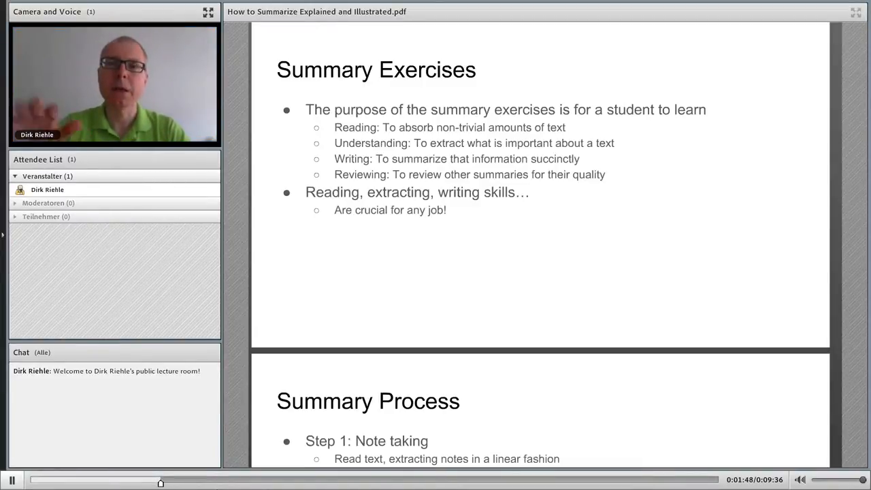
scroll("down", 3)
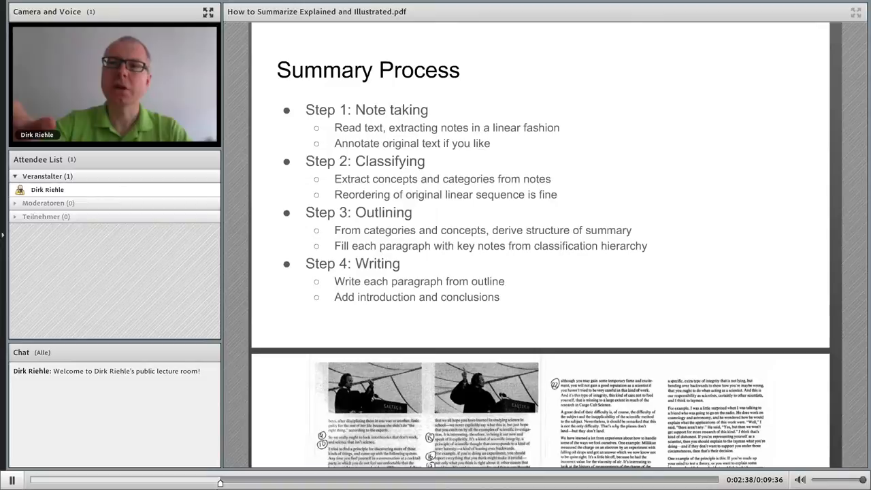
scroll("down", 3)
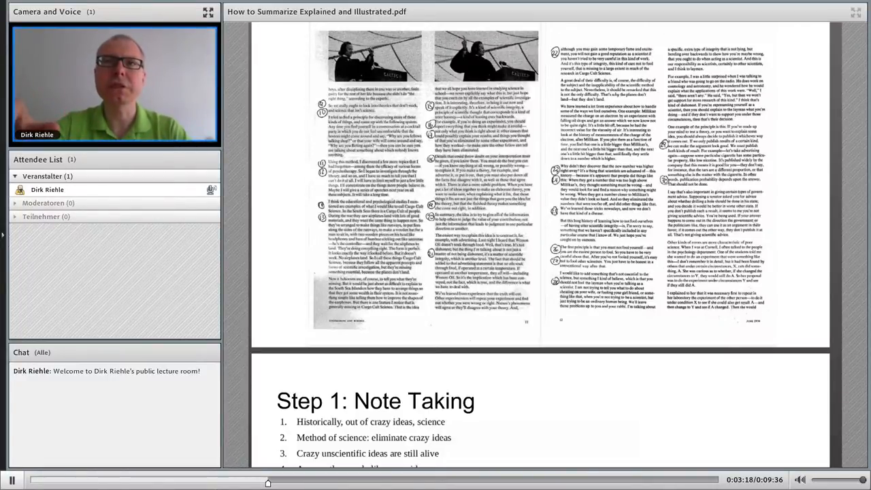
scroll("down", 3)
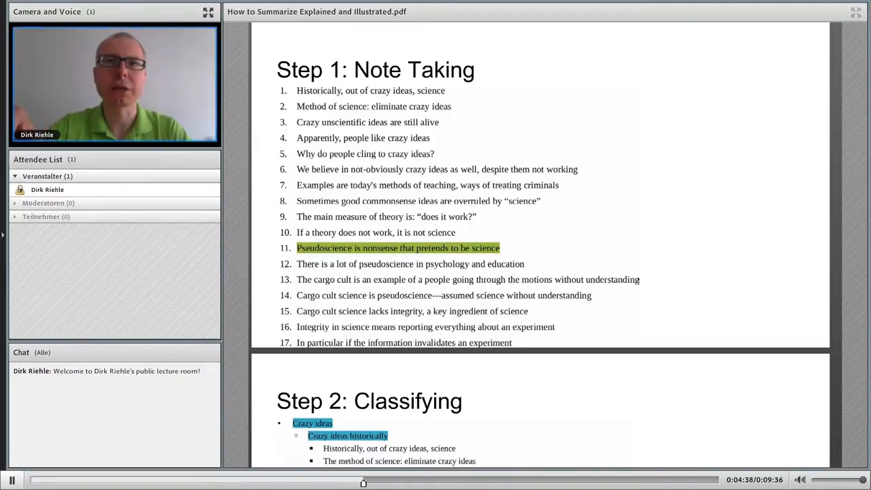
scroll("down", 3)
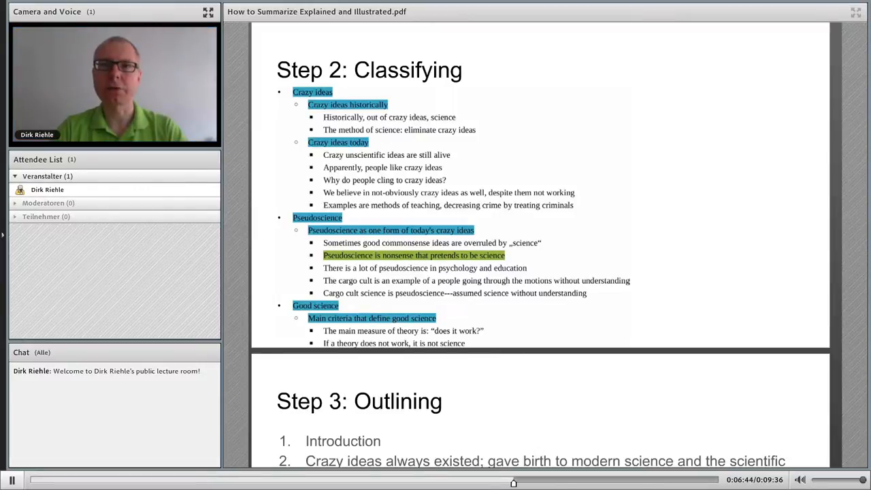
scroll("down", 3)
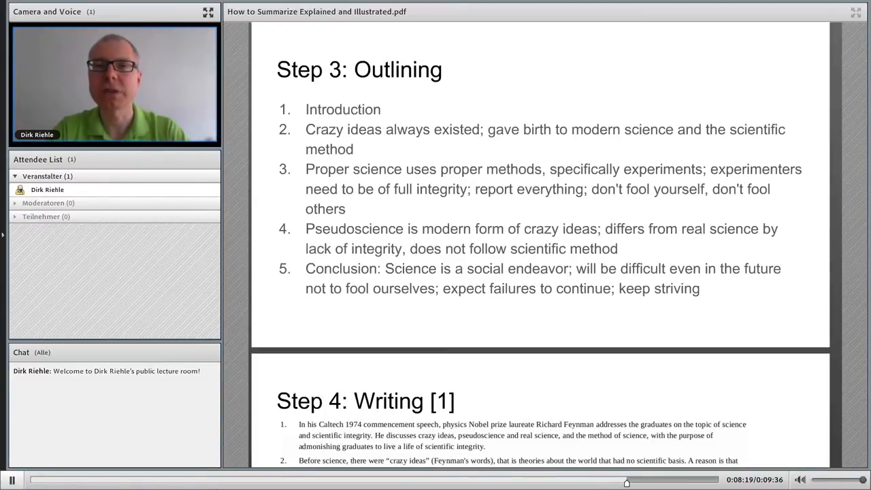
scroll("down", 3)
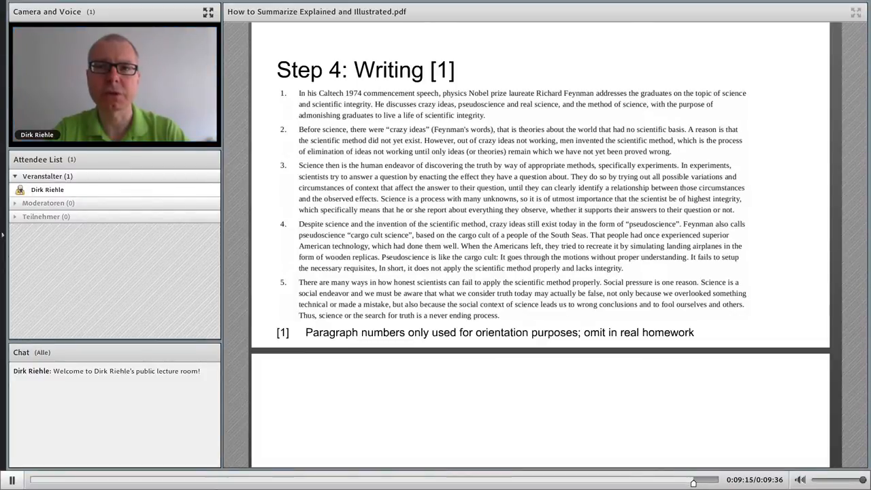
scroll("down", 3)
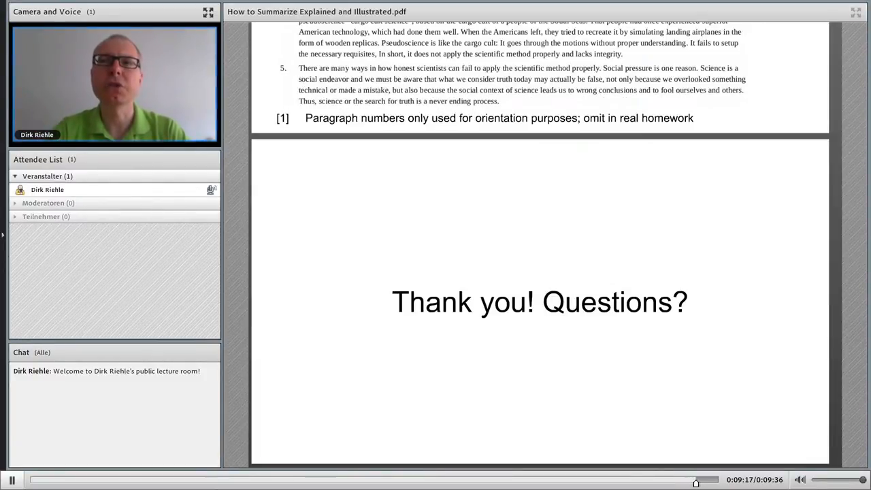